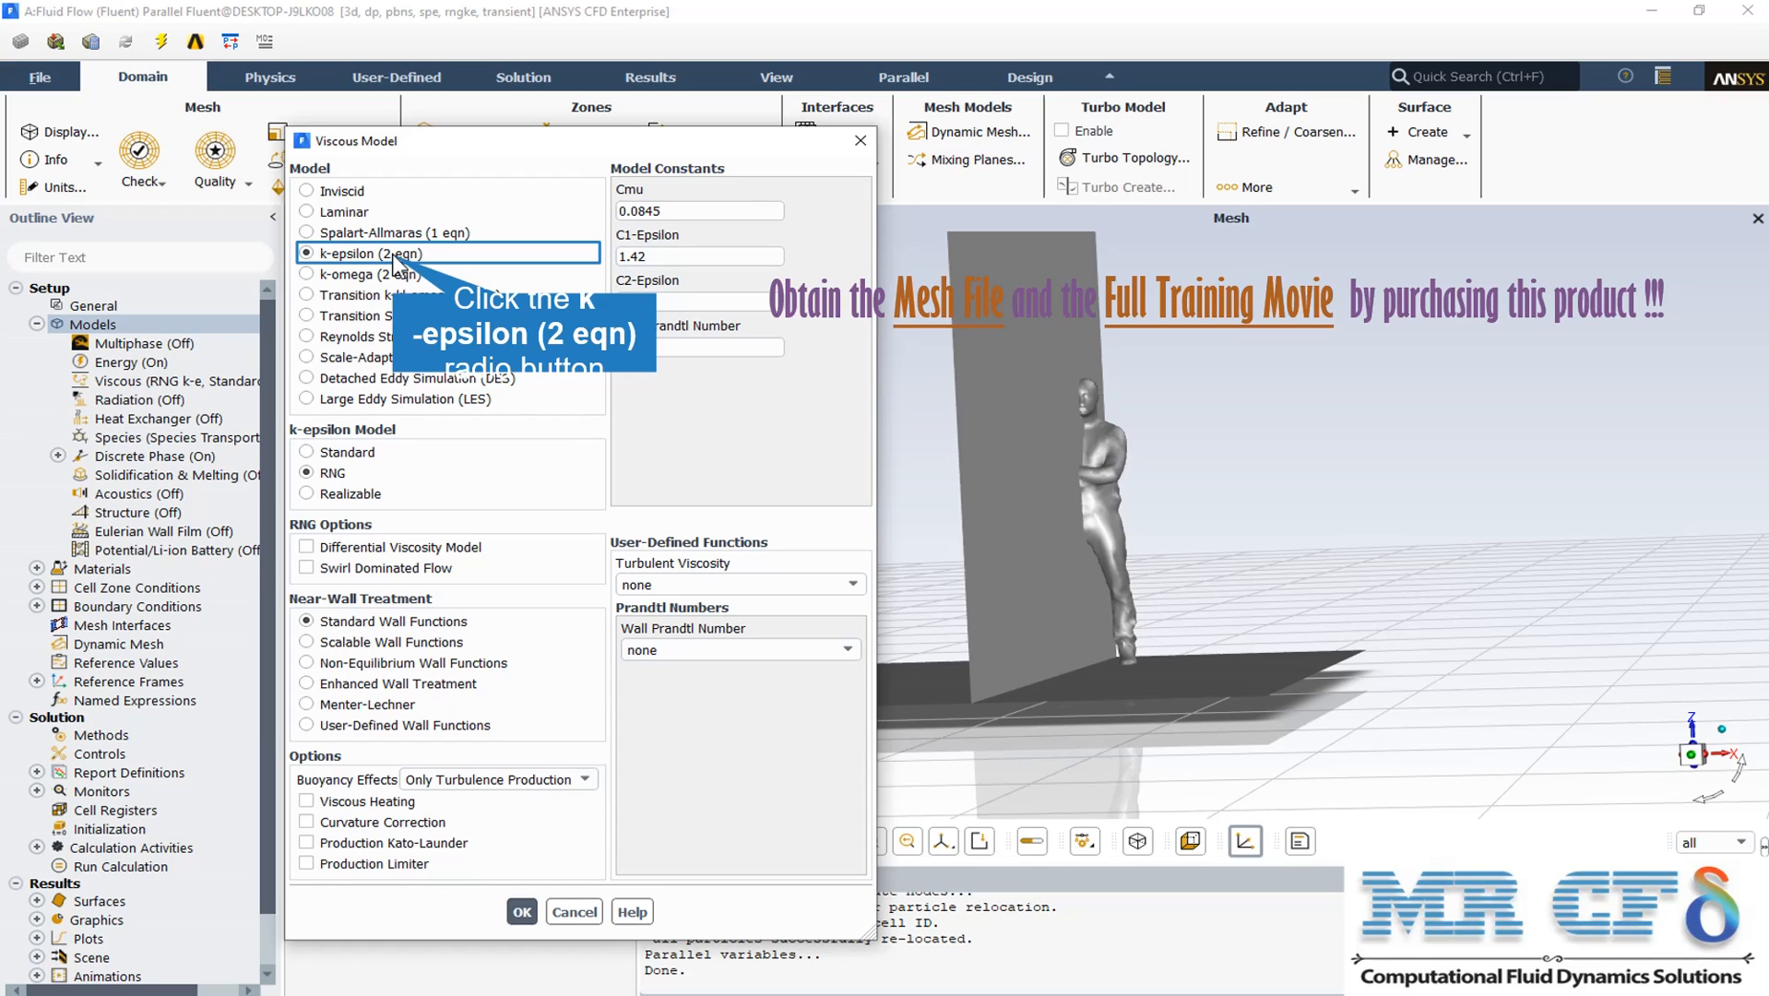
# Choose the RNG k-epsilon turbulence model with standard wall functions
pyautogui.click(520, 911)
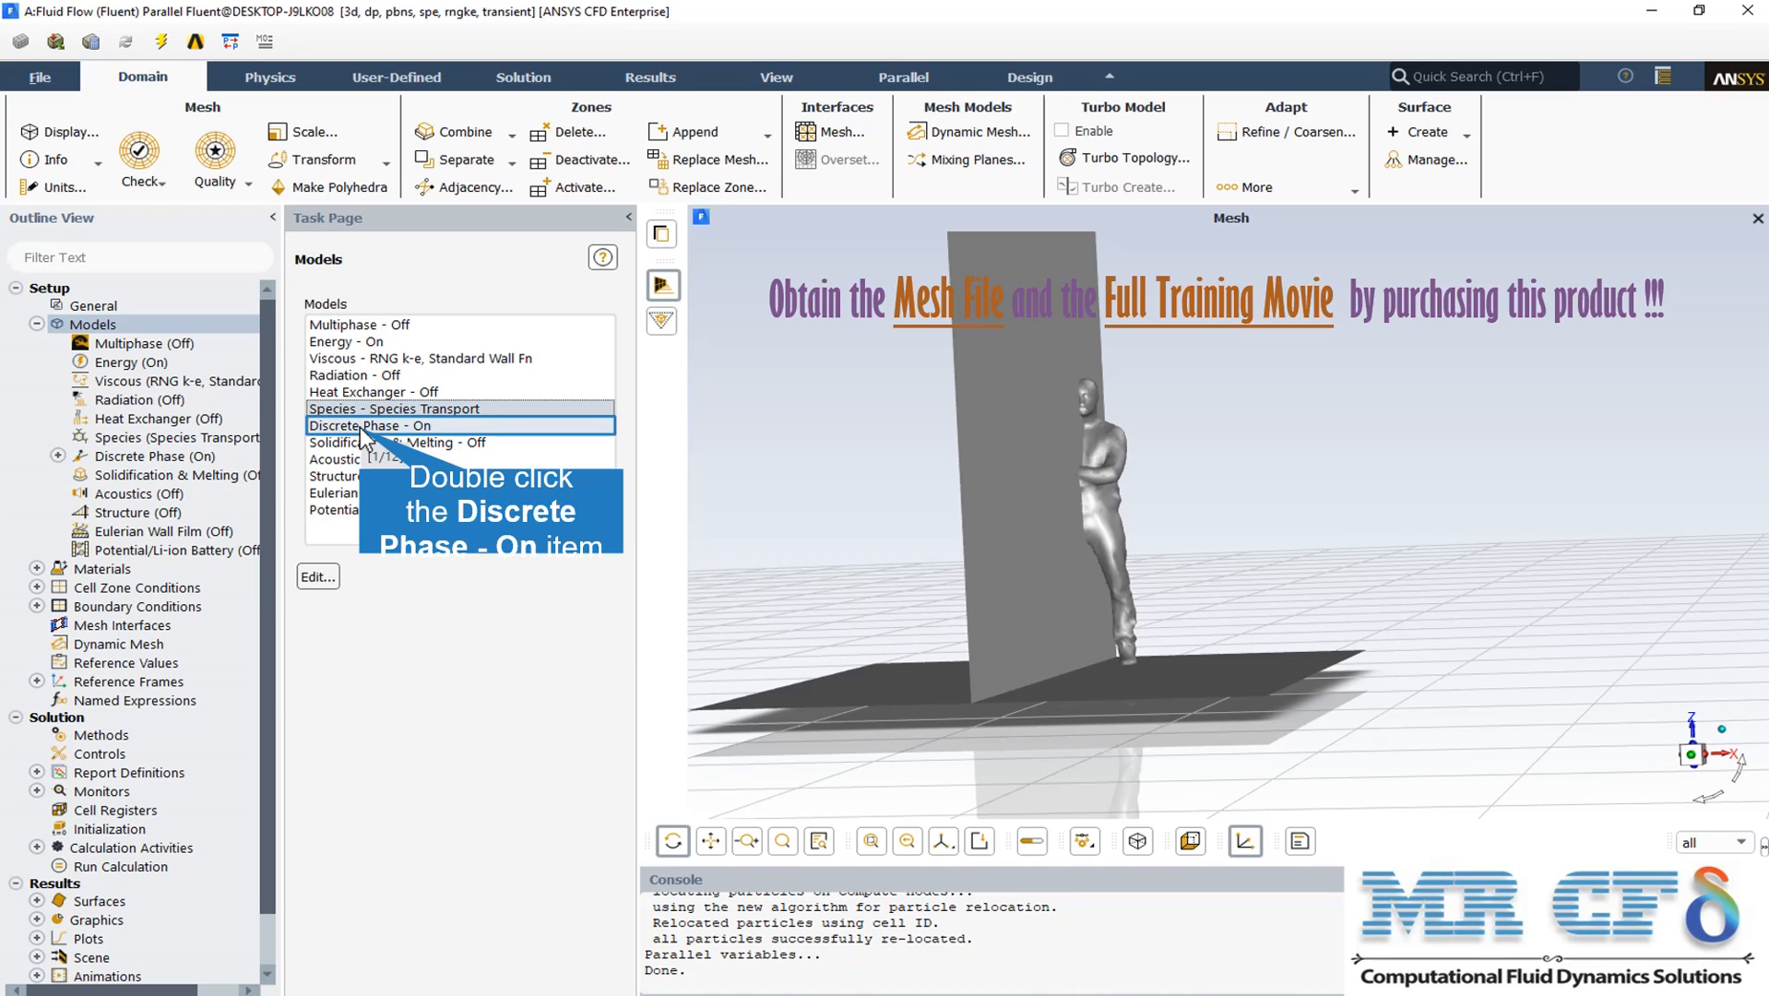
# Review the discrete phase model with unsteady particle tracking and injection-0
pyautogui.doubleClick(372, 426)
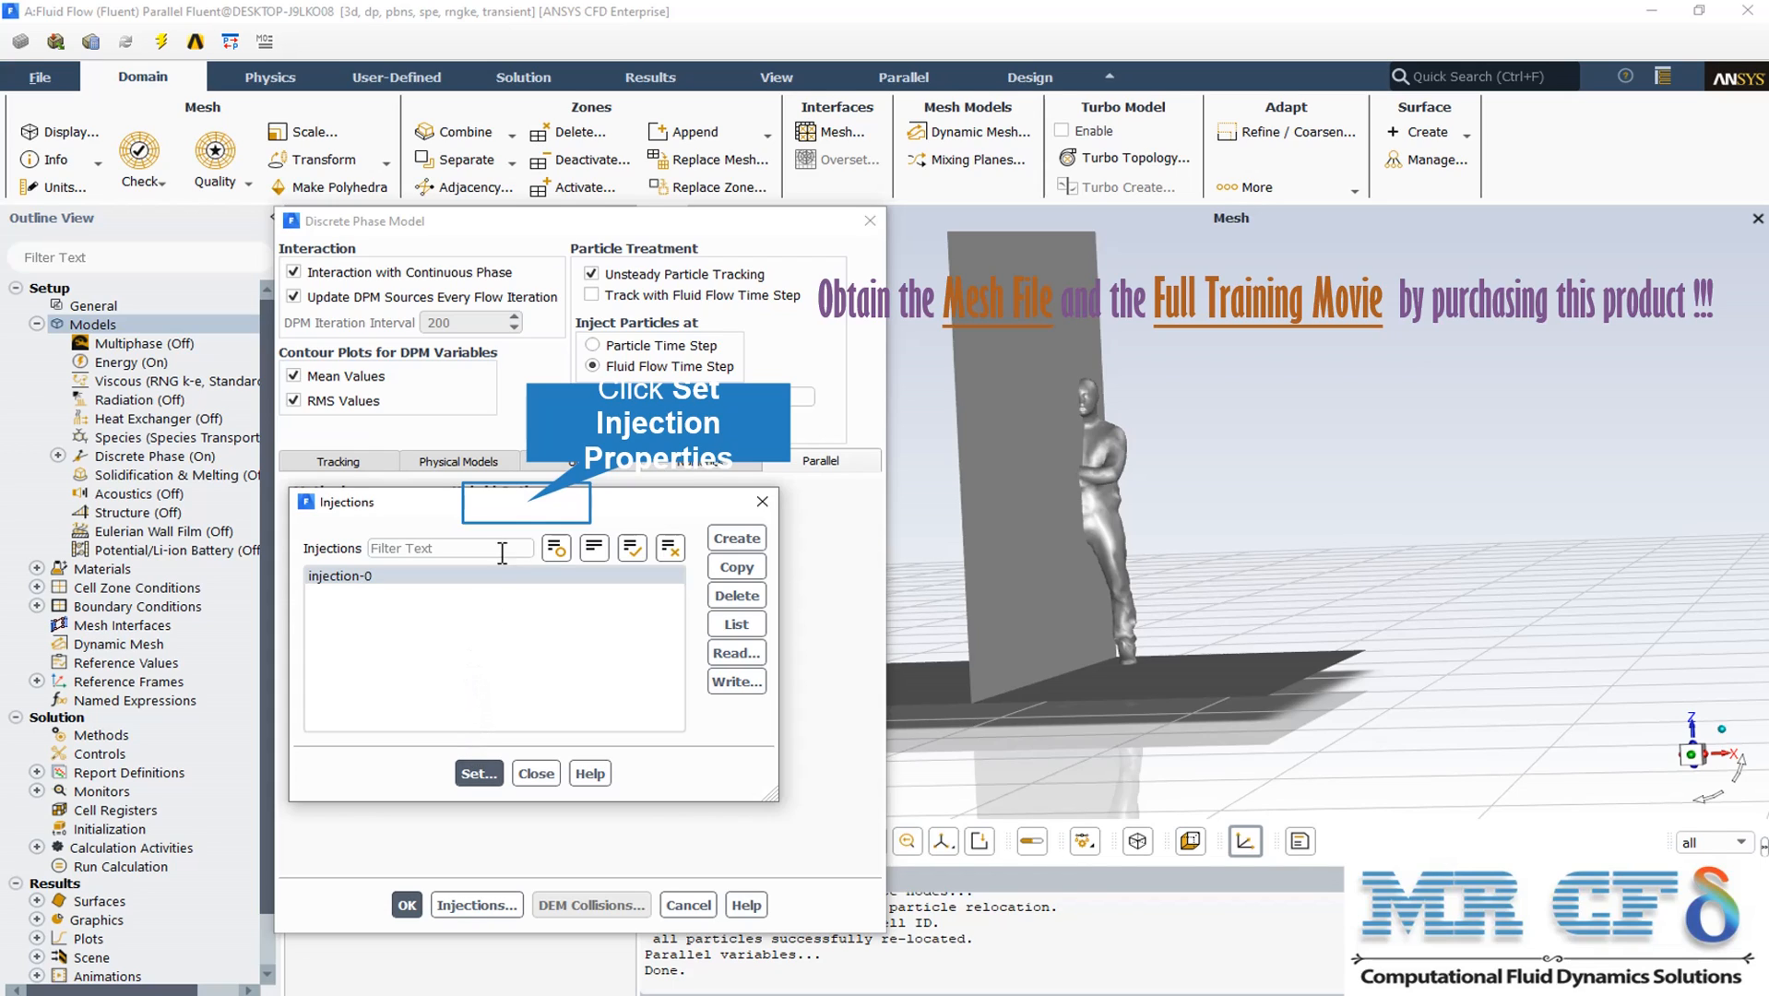
pyautogui.moveTo(533, 513)
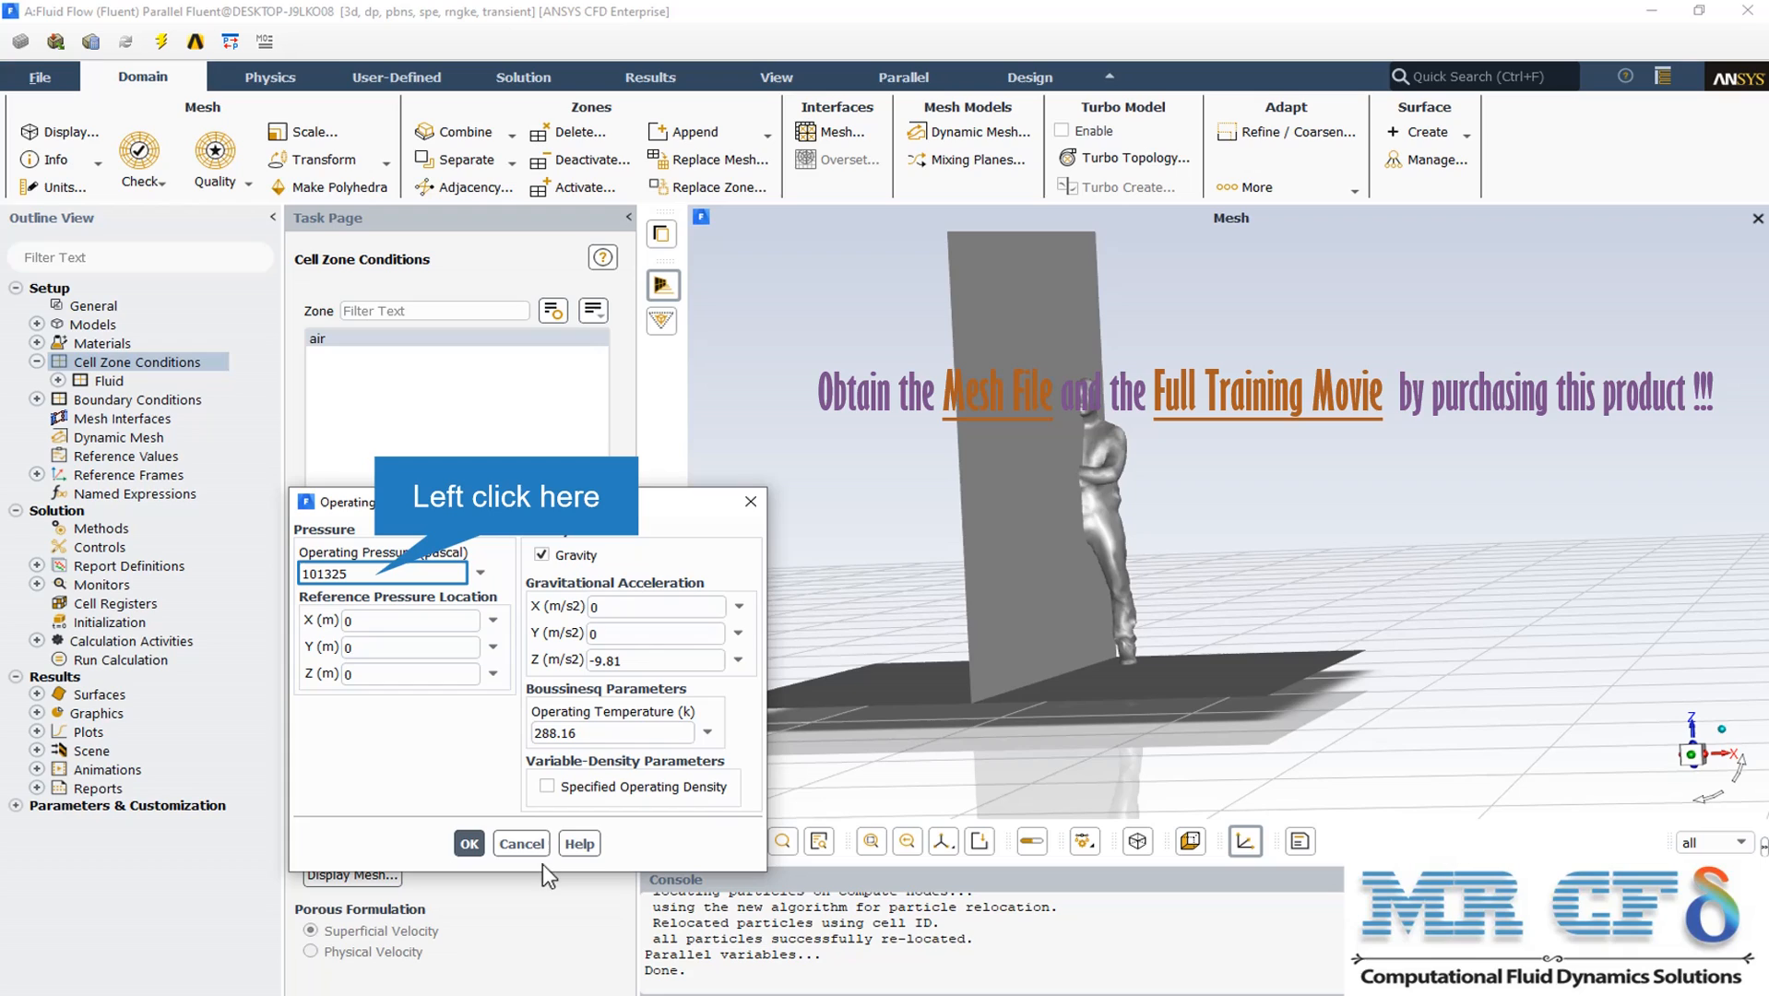
# Set operating pressure 101325 Pa with gravity -9.81 m/s² along Z
pyautogui.click(382, 574)
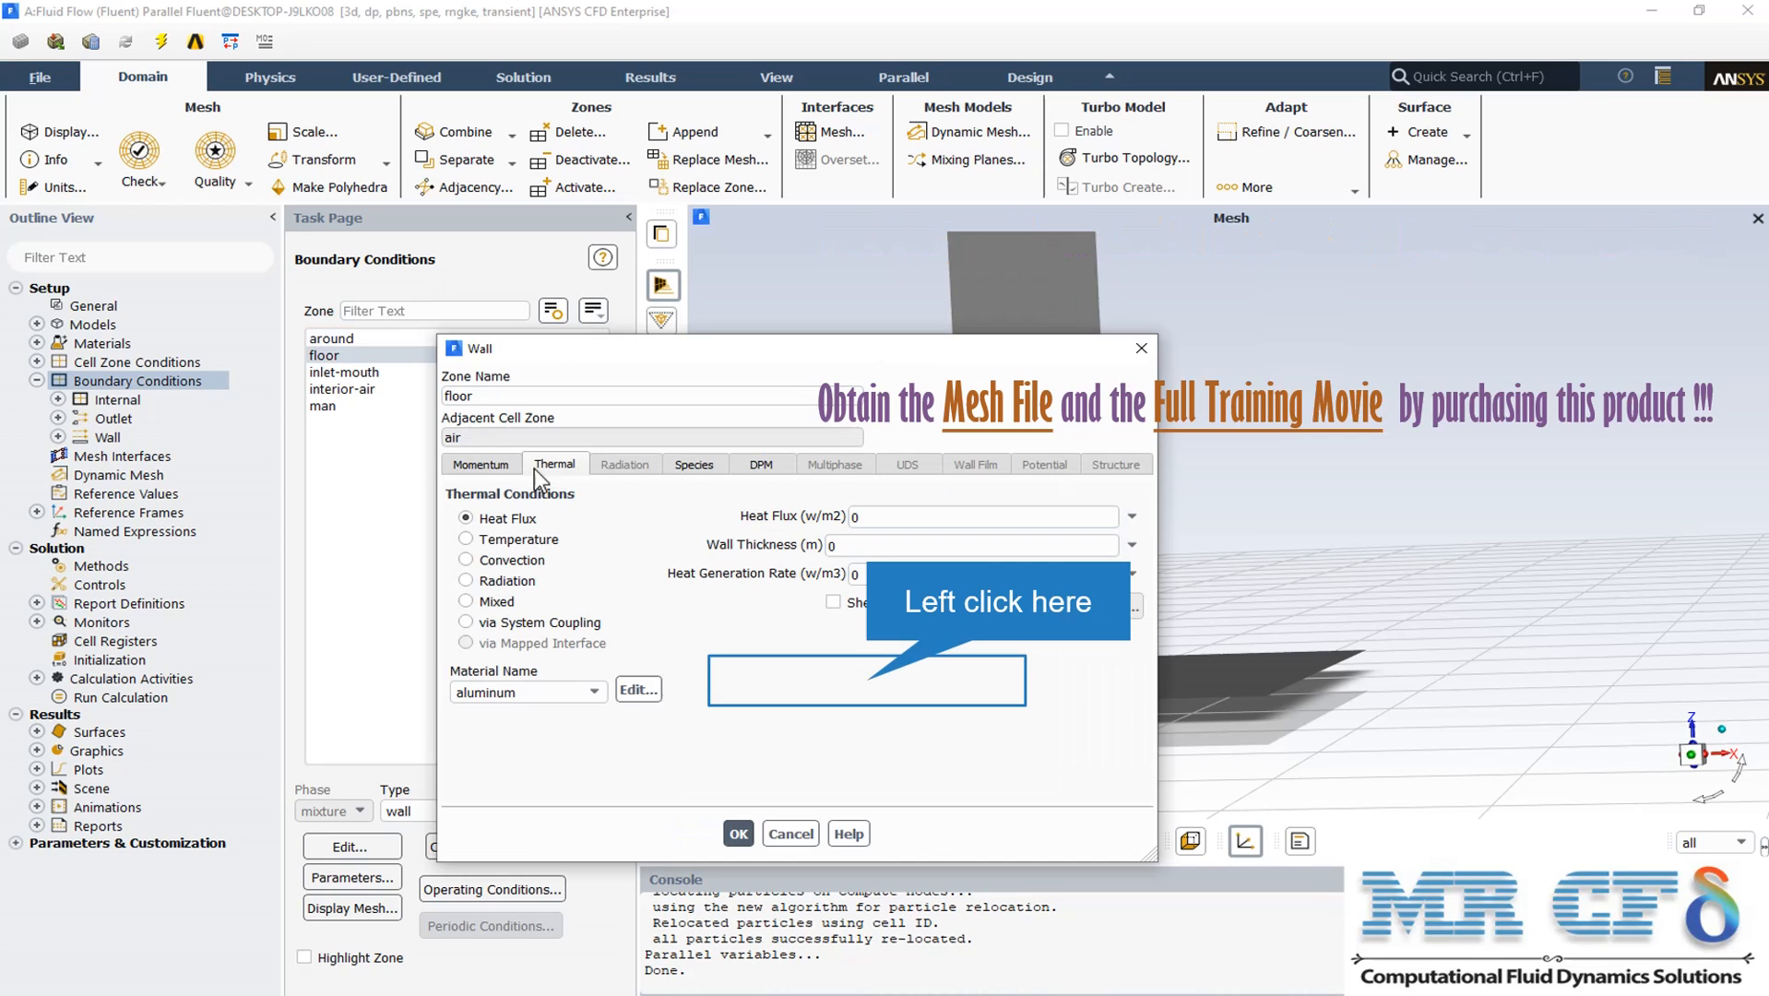
pyautogui.moveTo(874, 692)
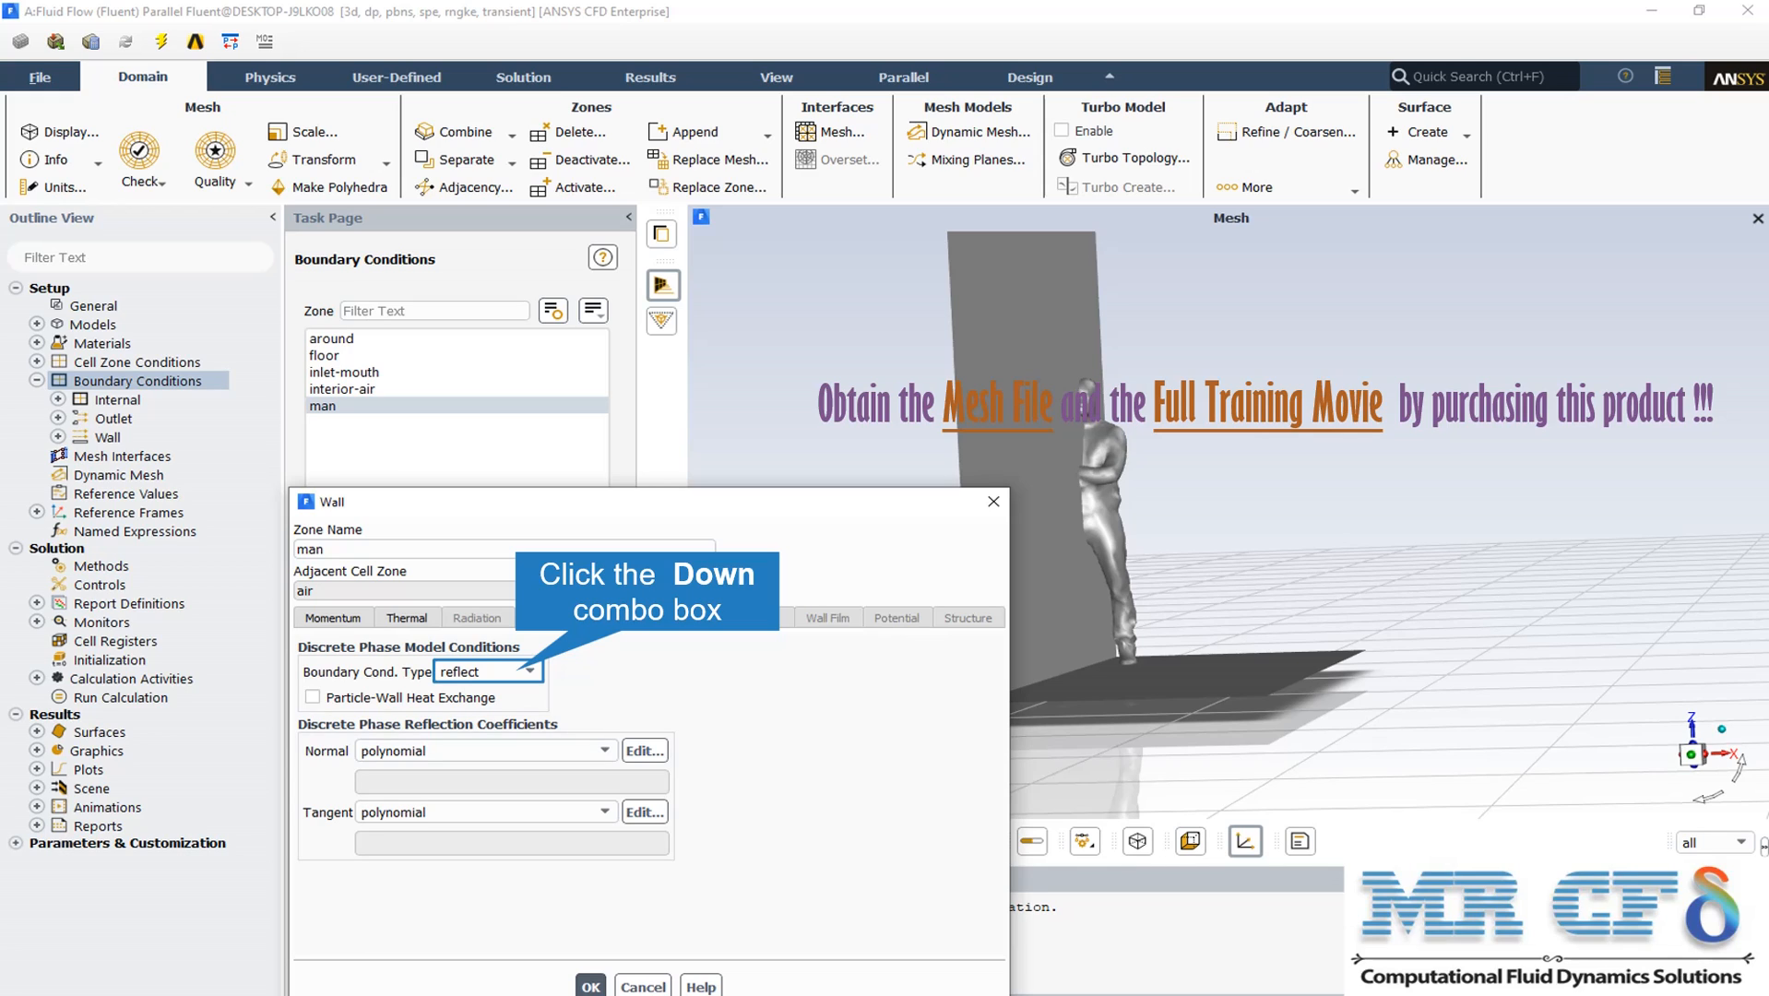
# Initialize the flow field using hybrid initialization
pyautogui.click(109, 679)
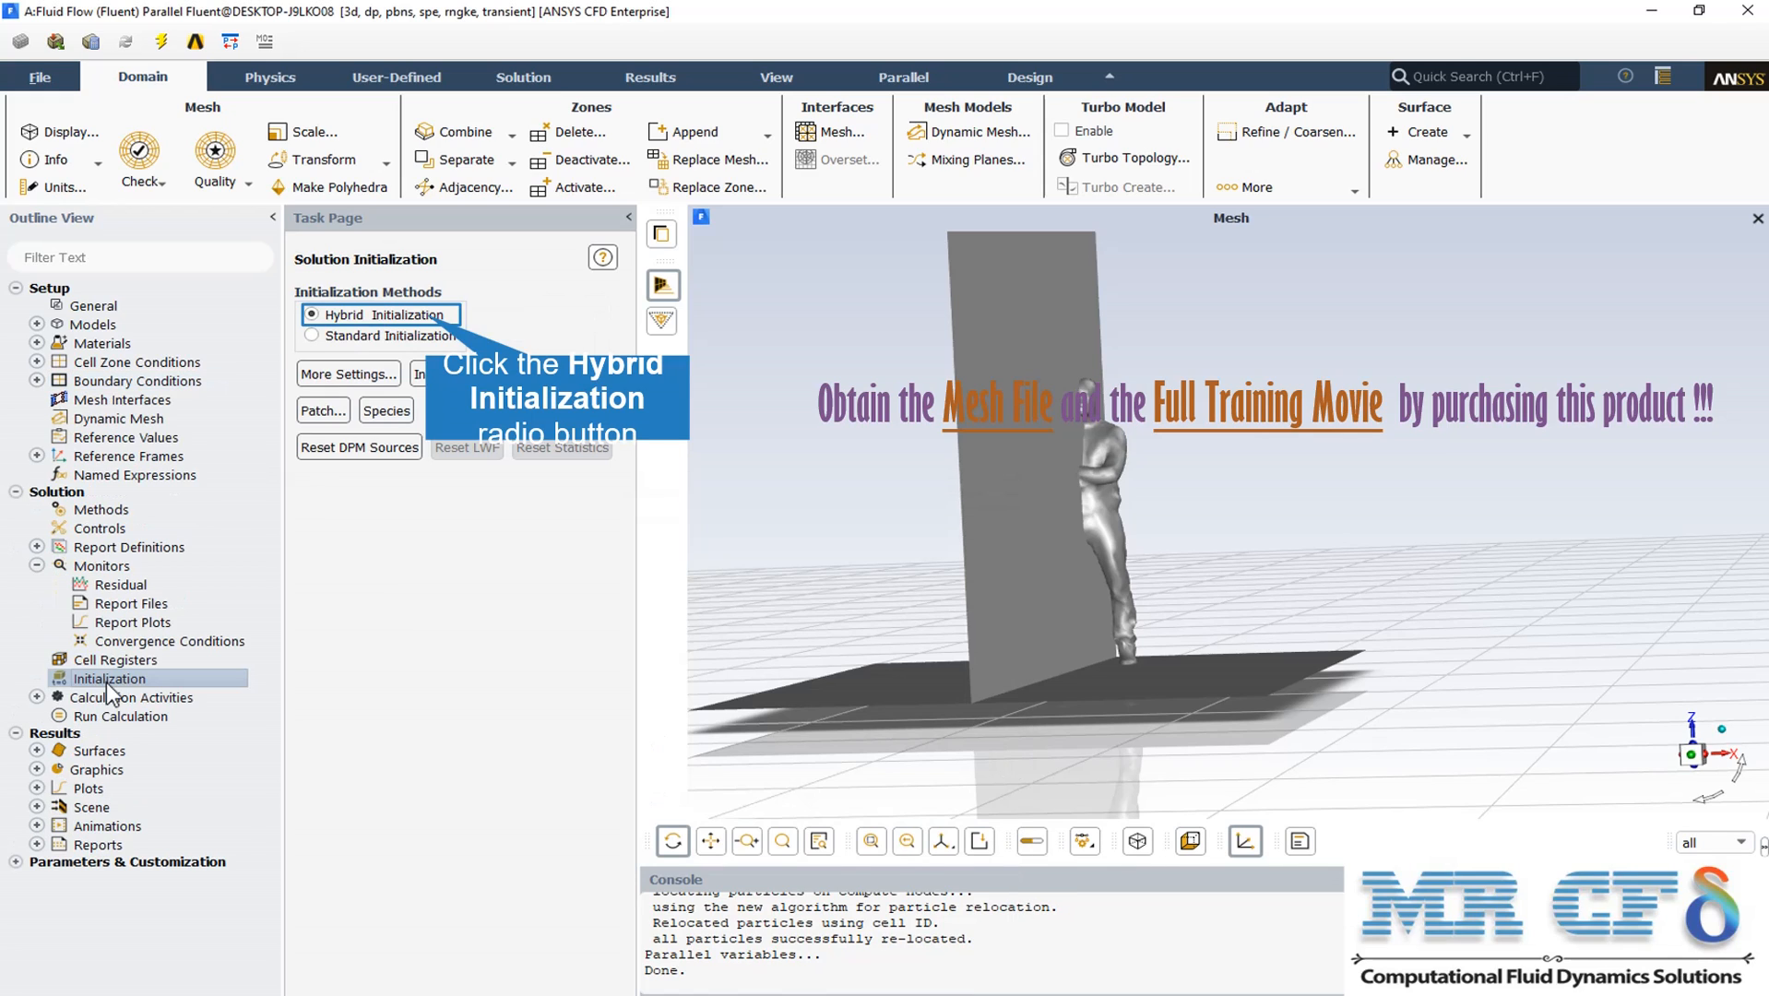
pyautogui.moveTo(427, 331)
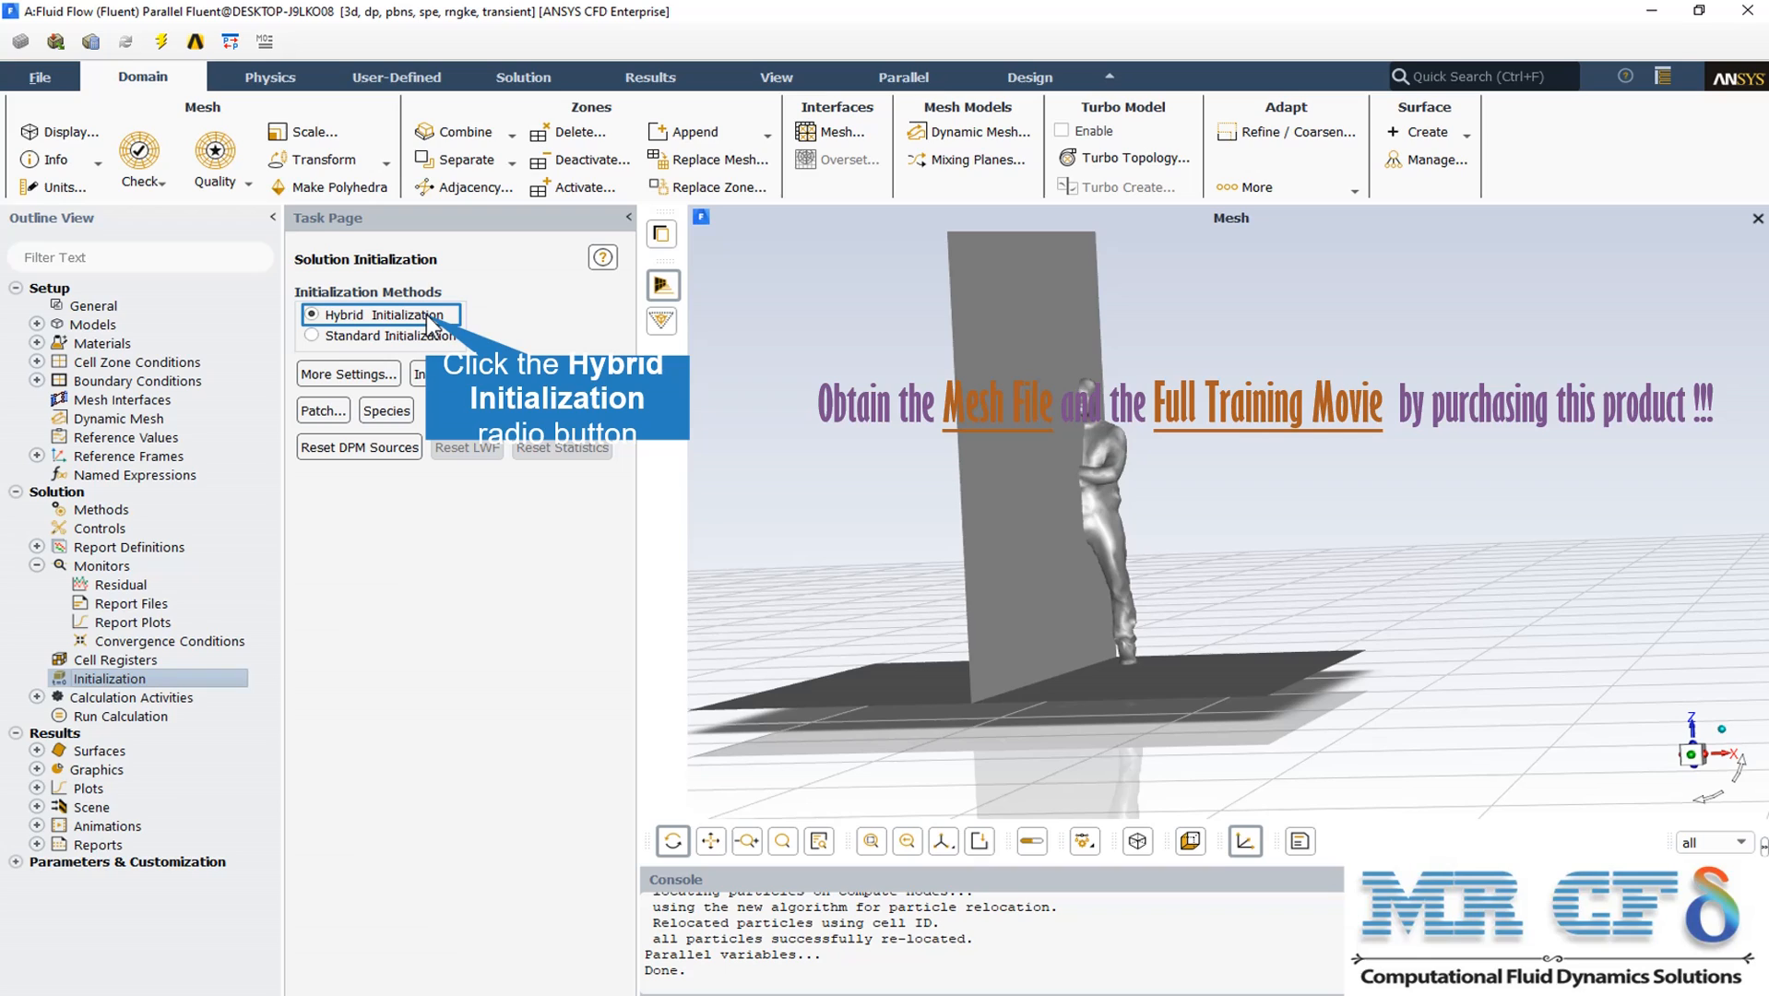
pyautogui.click(119, 640)
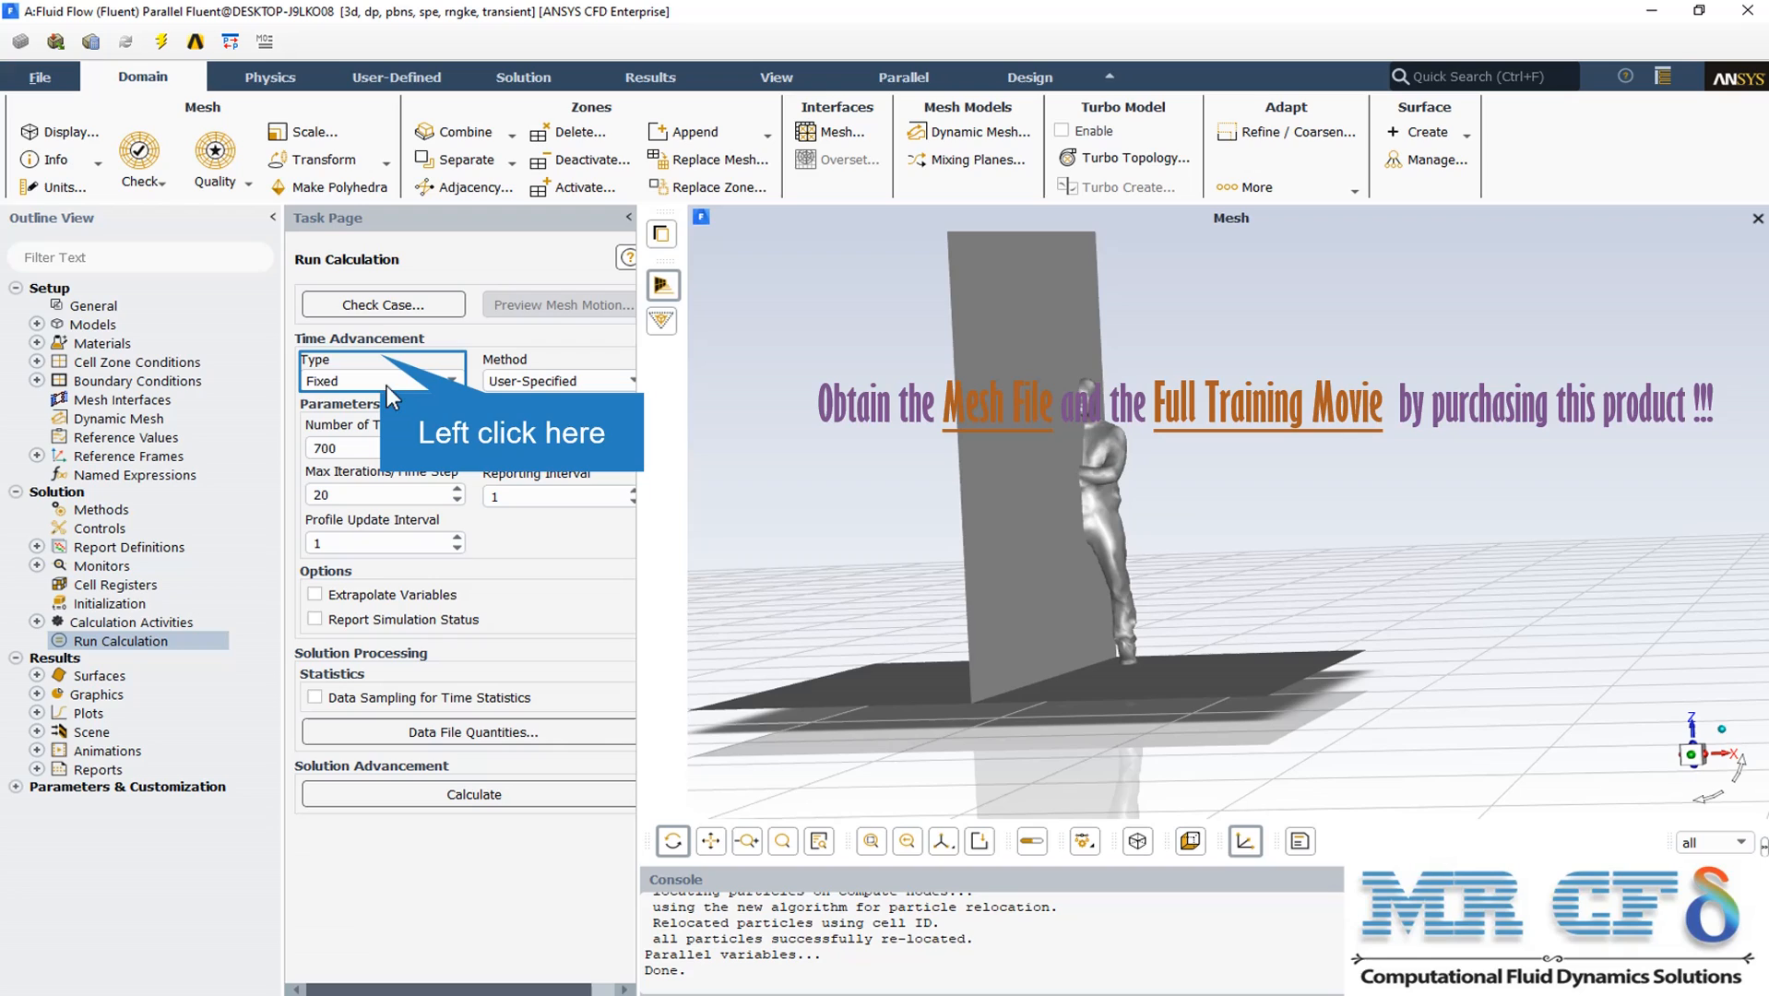
pyautogui.moveTo(389, 367)
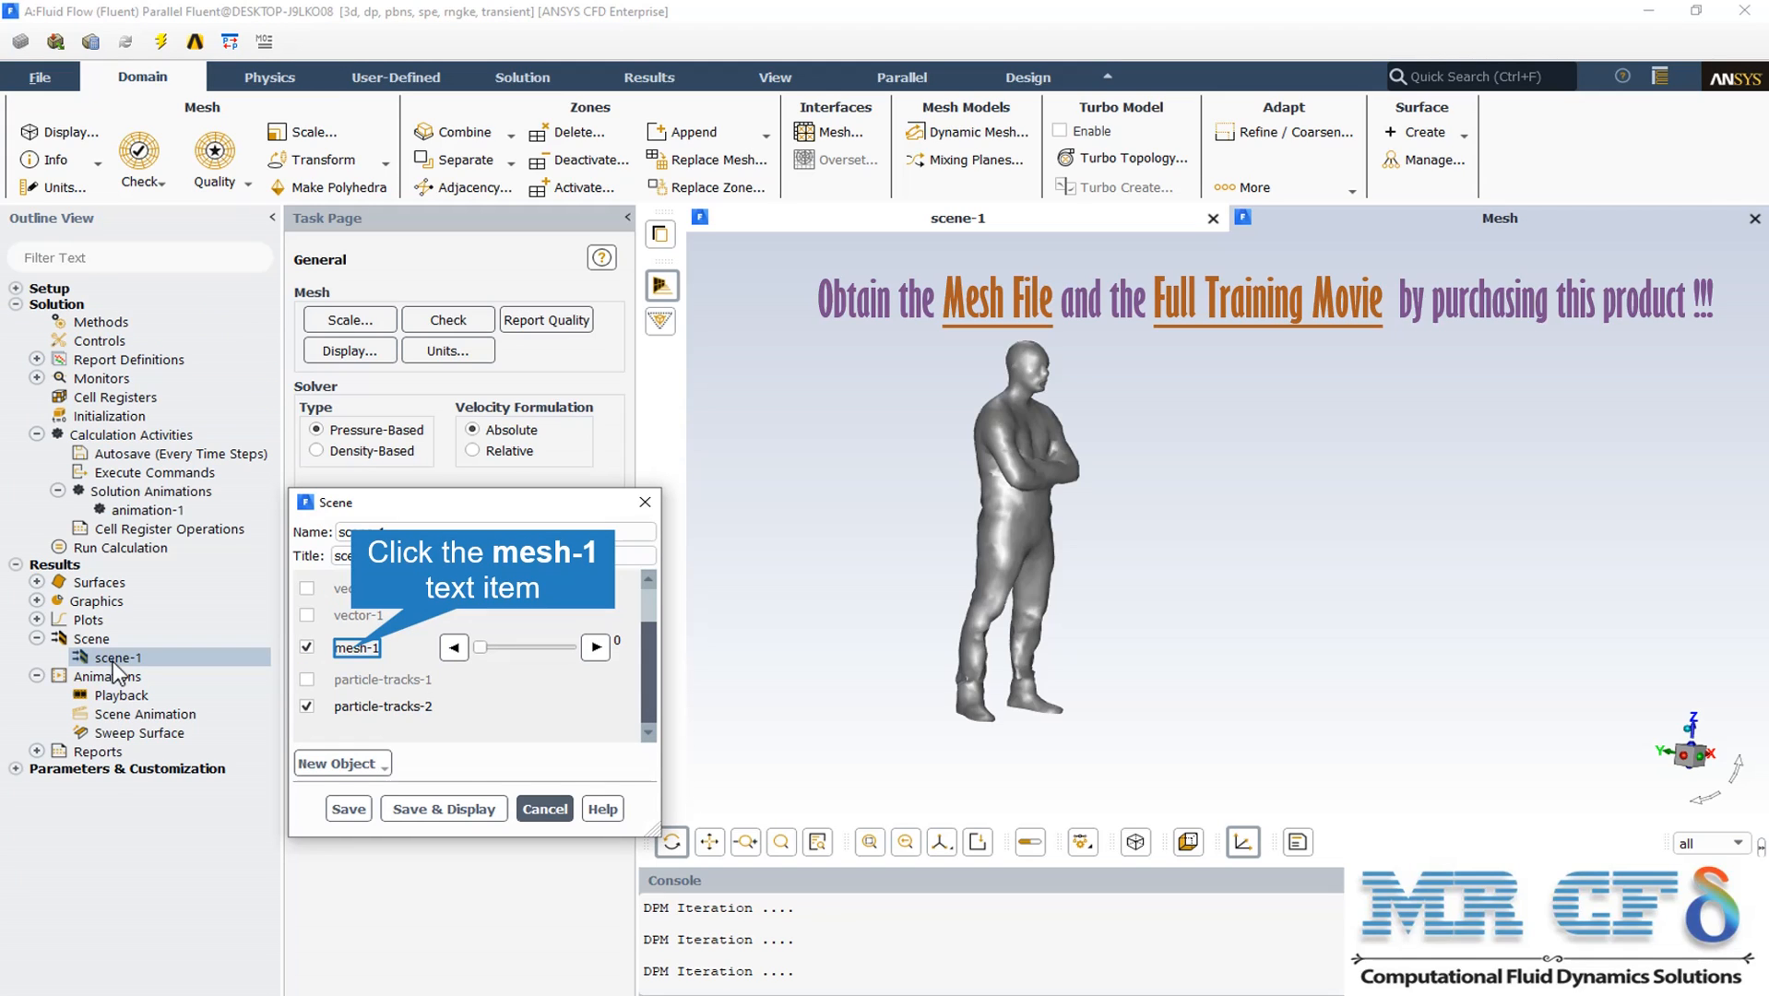
pyautogui.moveTo(367, 677)
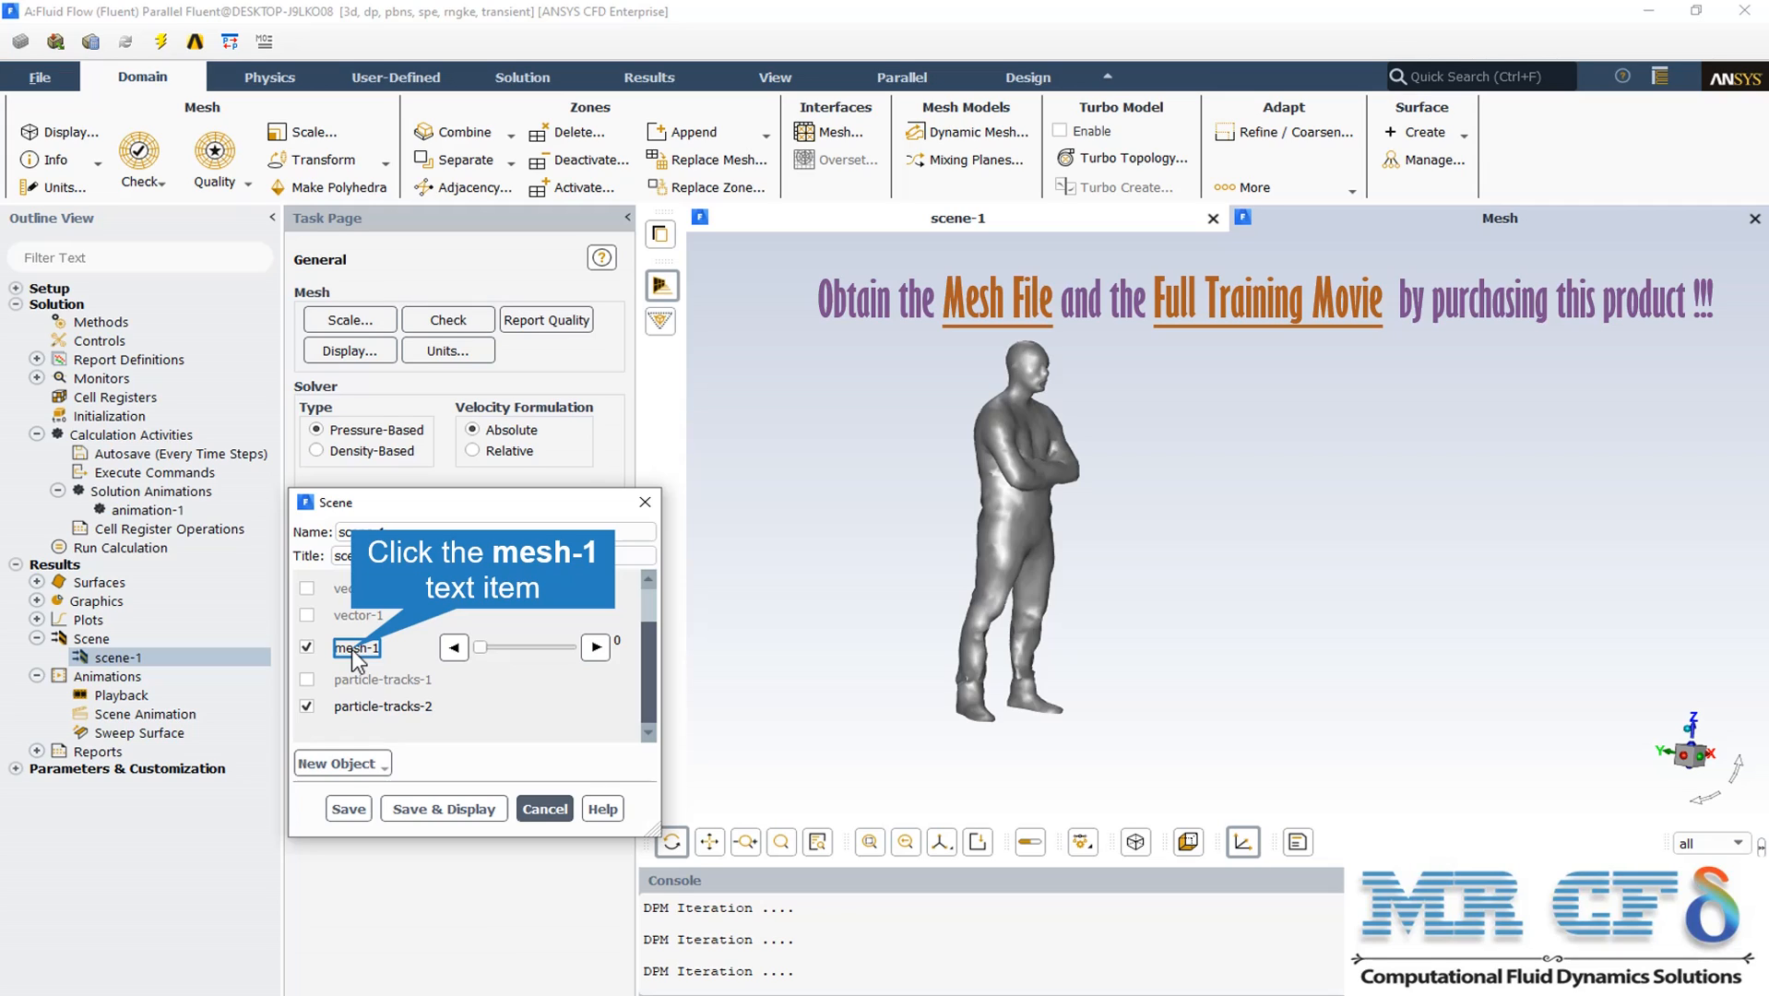
# Add mesh-1 alongside particle-tracks-2 as displayed objects in scene-1
pyautogui.click(356, 647)
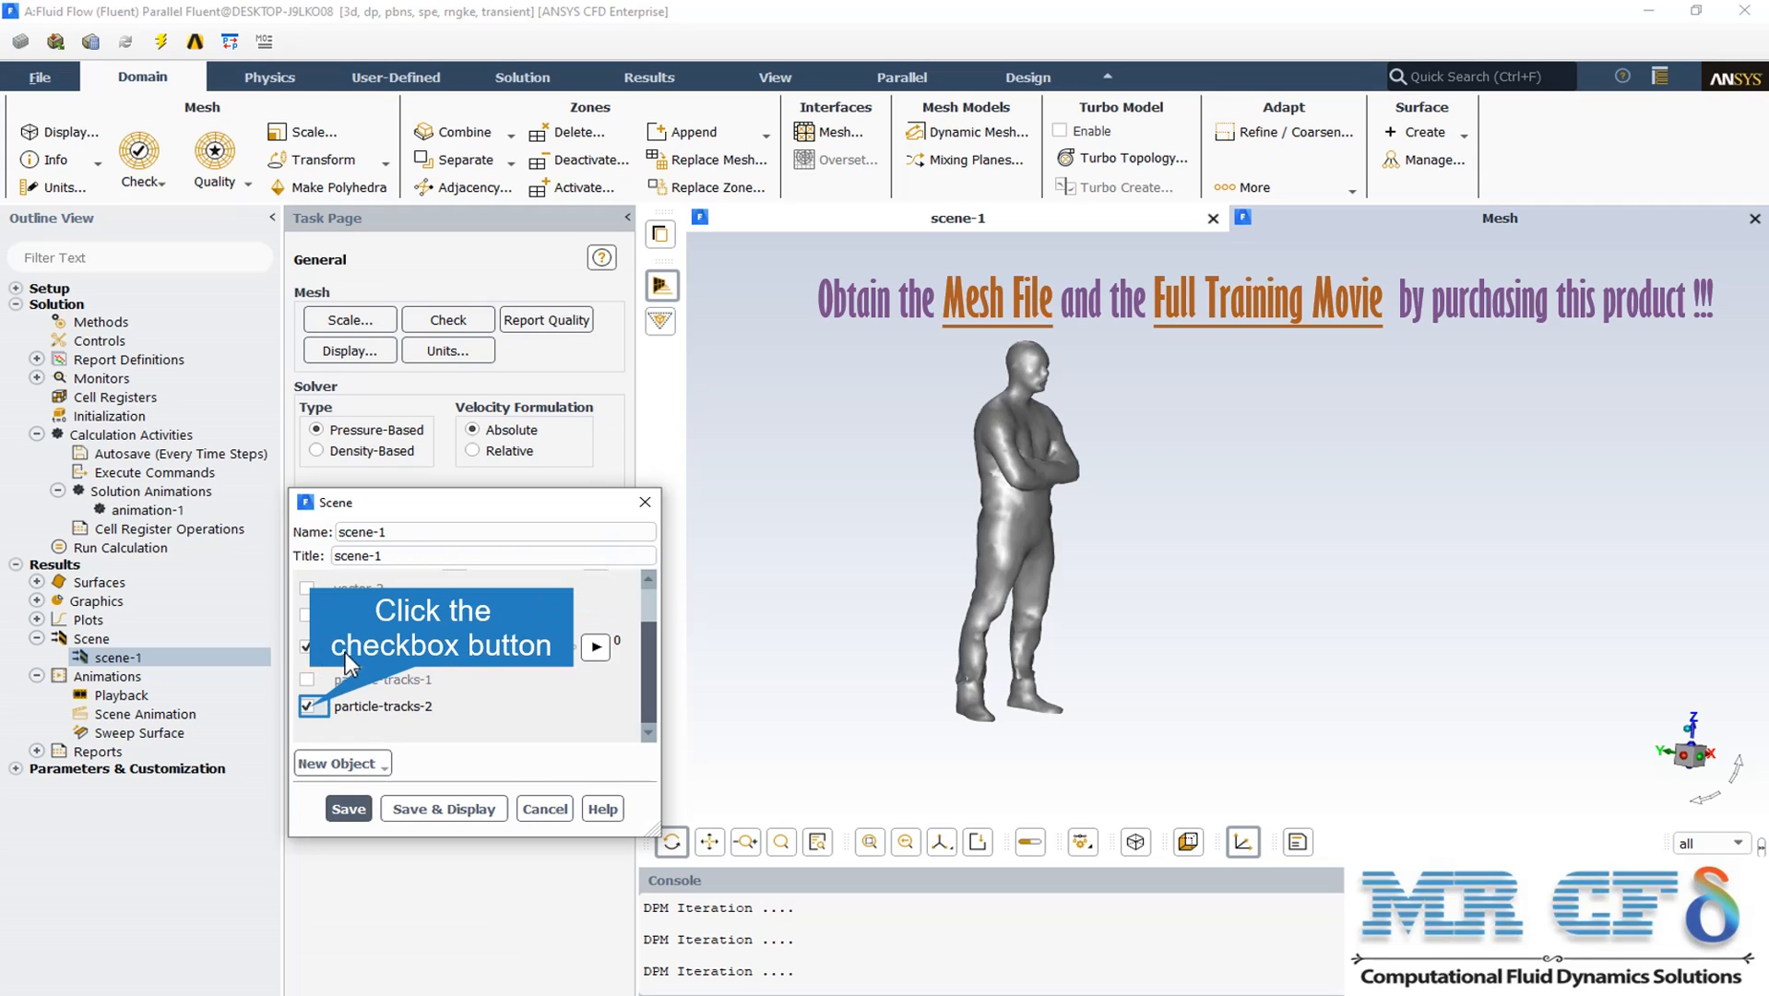
pyautogui.moveTo(513, 677)
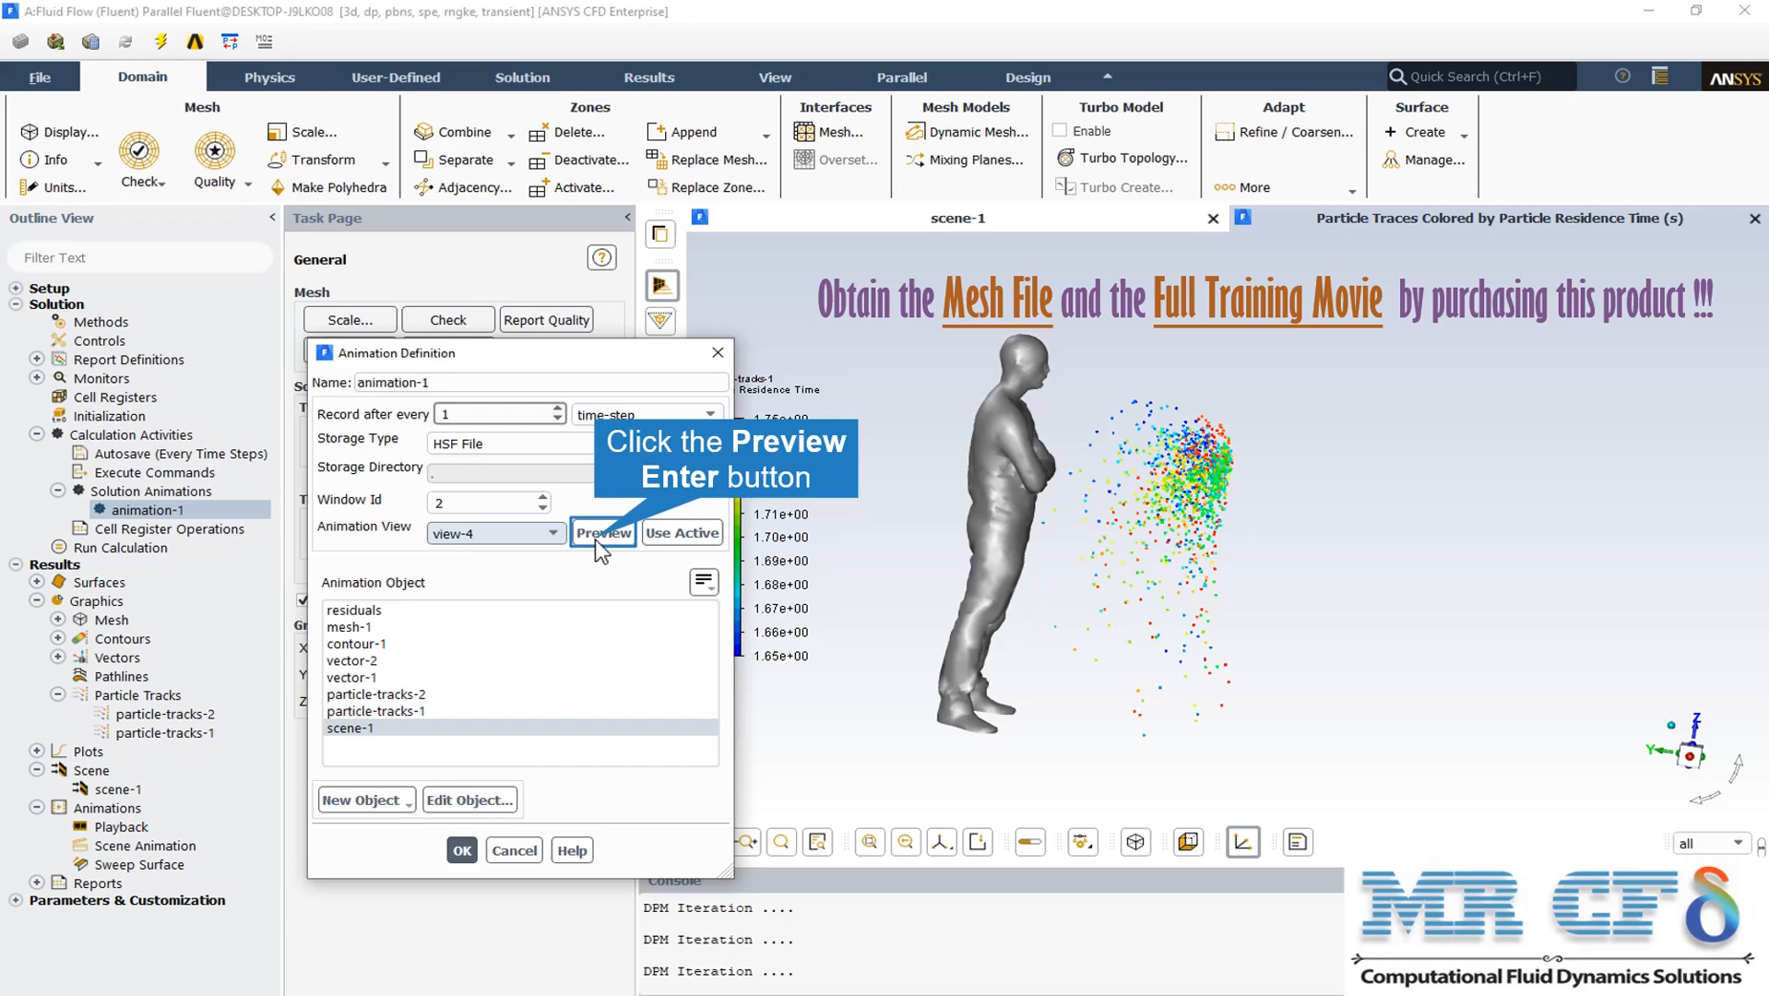
# Preview the scene-1 particle animation before recording frames 1–700 as MPEG
pyautogui.click(603, 533)
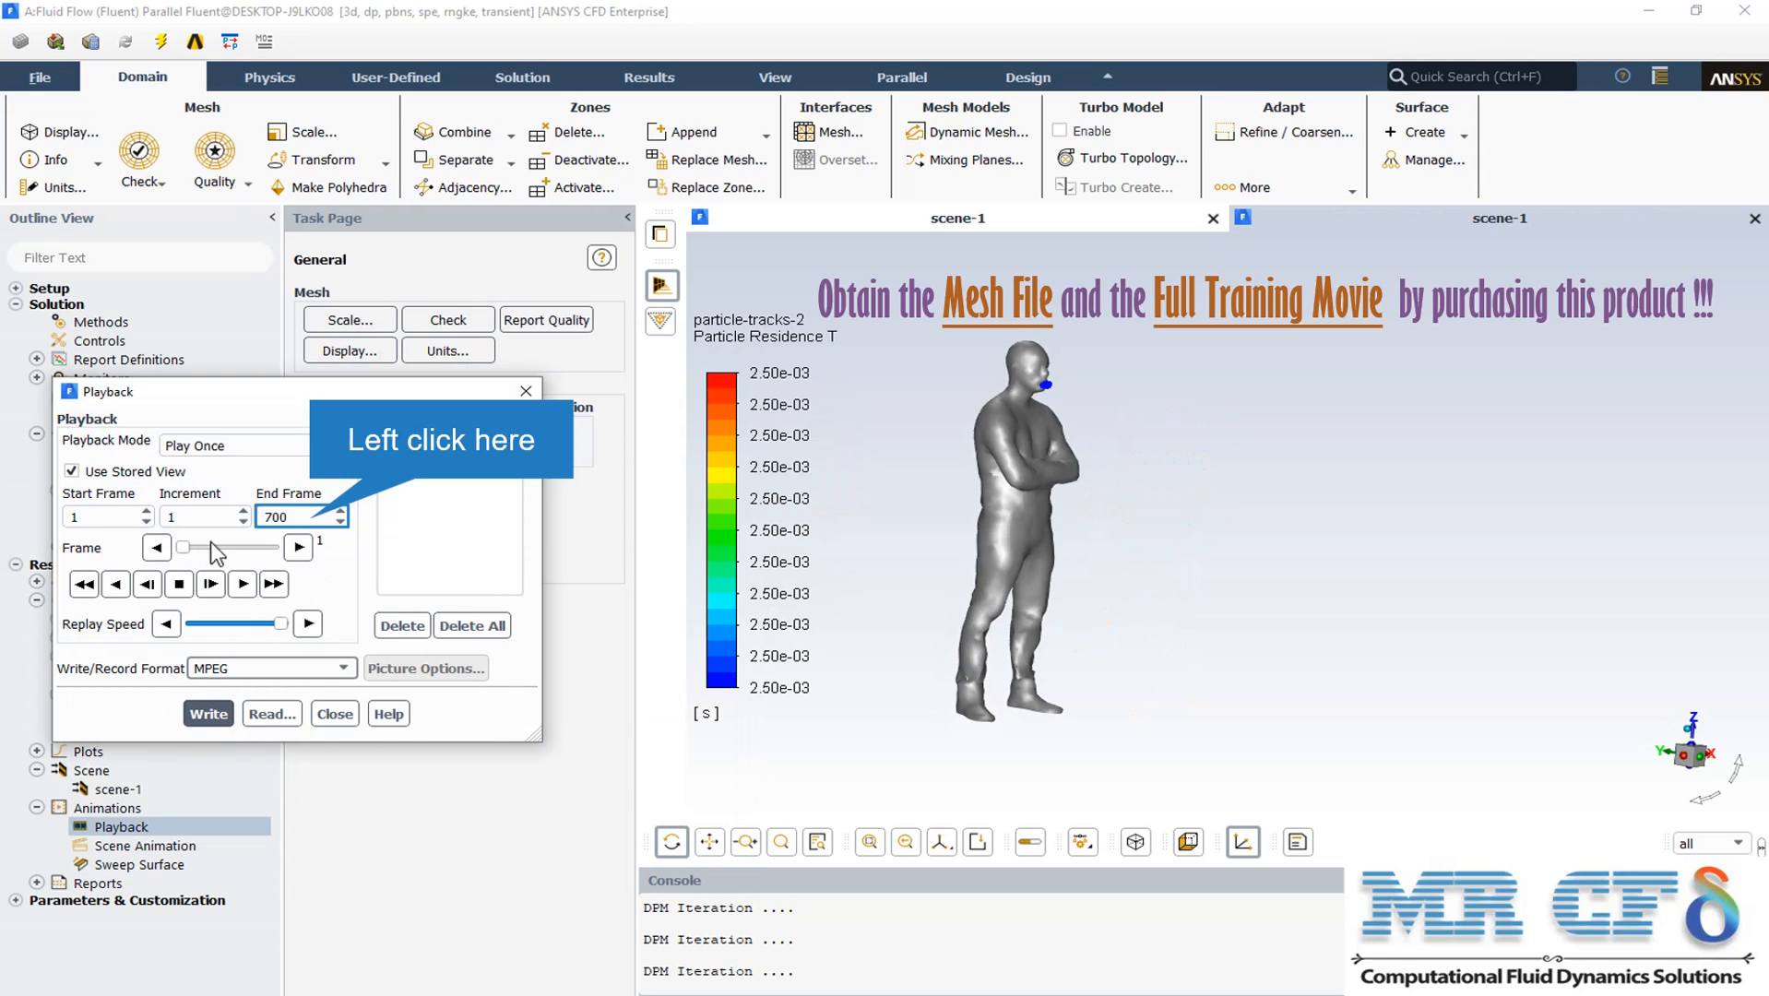